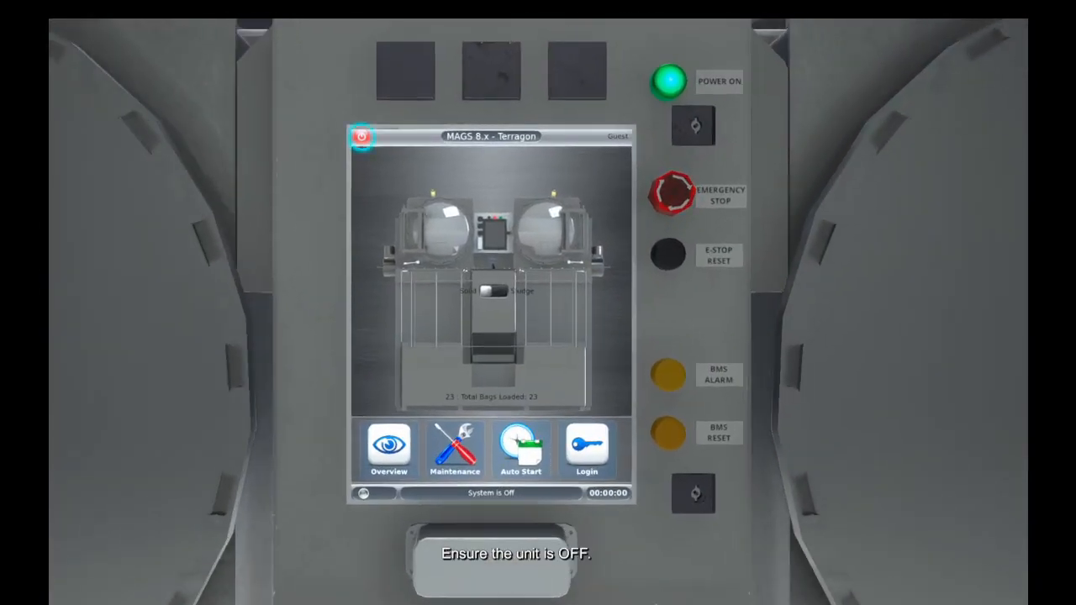
Start a char removal run from the Terragon Maintenance menu.
left_click(454, 448)
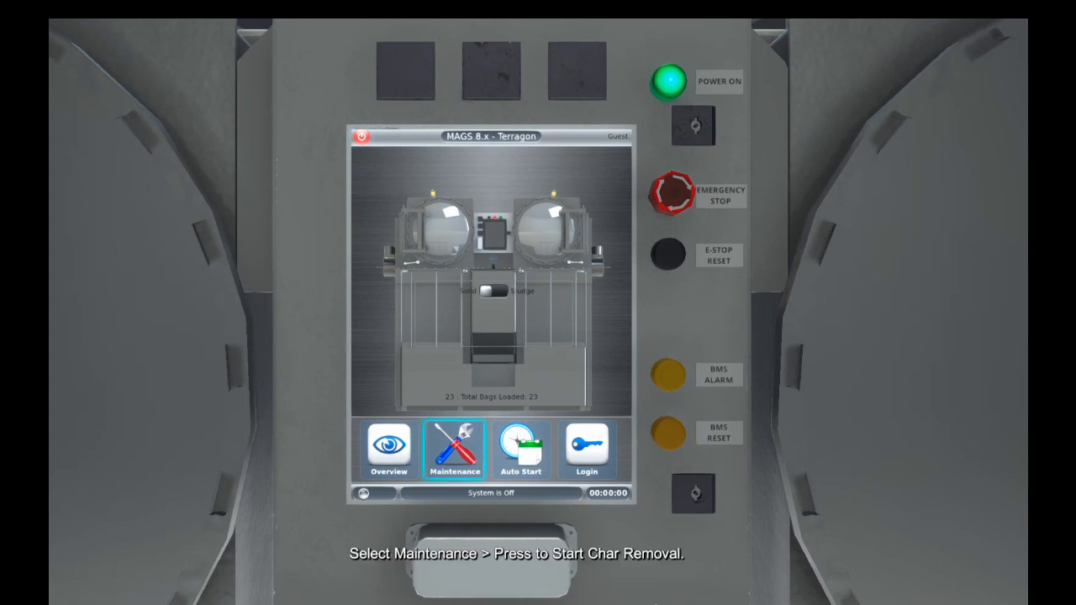
left_click(454, 450)
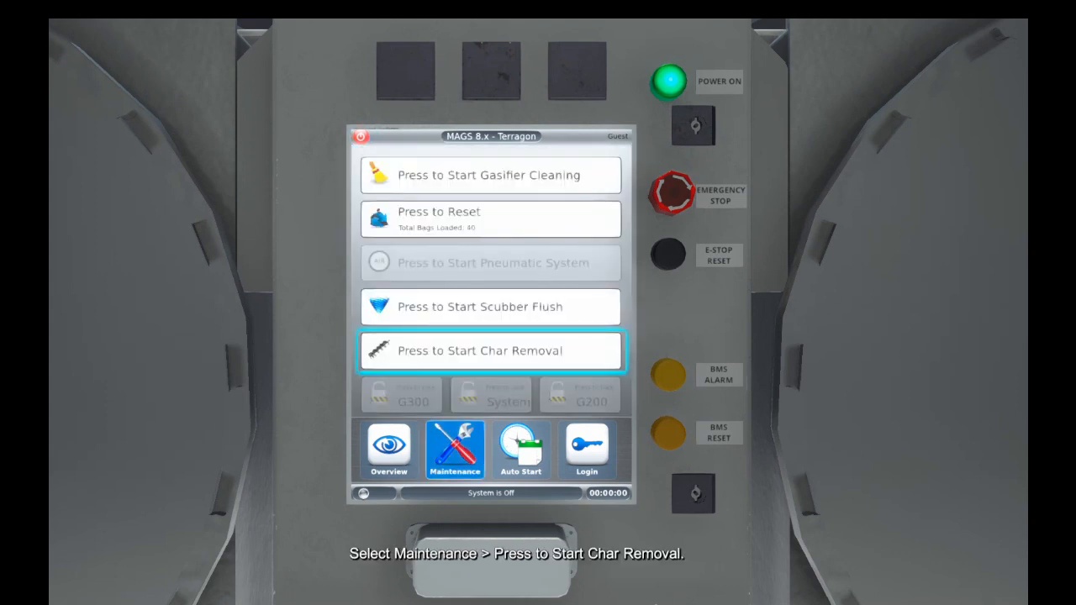
left_click(490, 351)
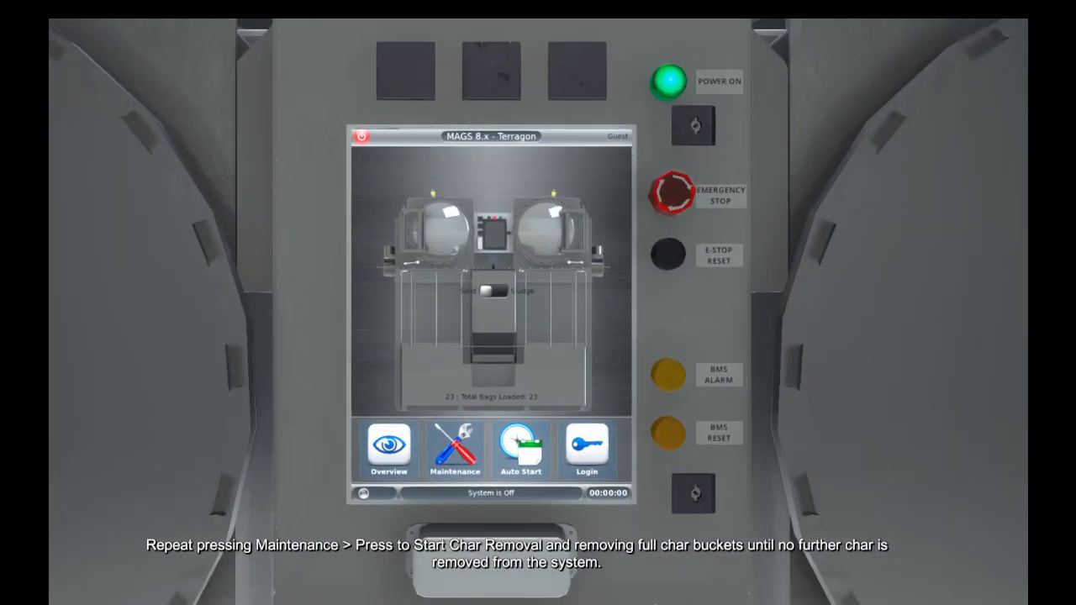
Run char removal again, then reopen the Maintenance functions with the bag counter at 40.
left_click(454, 450)
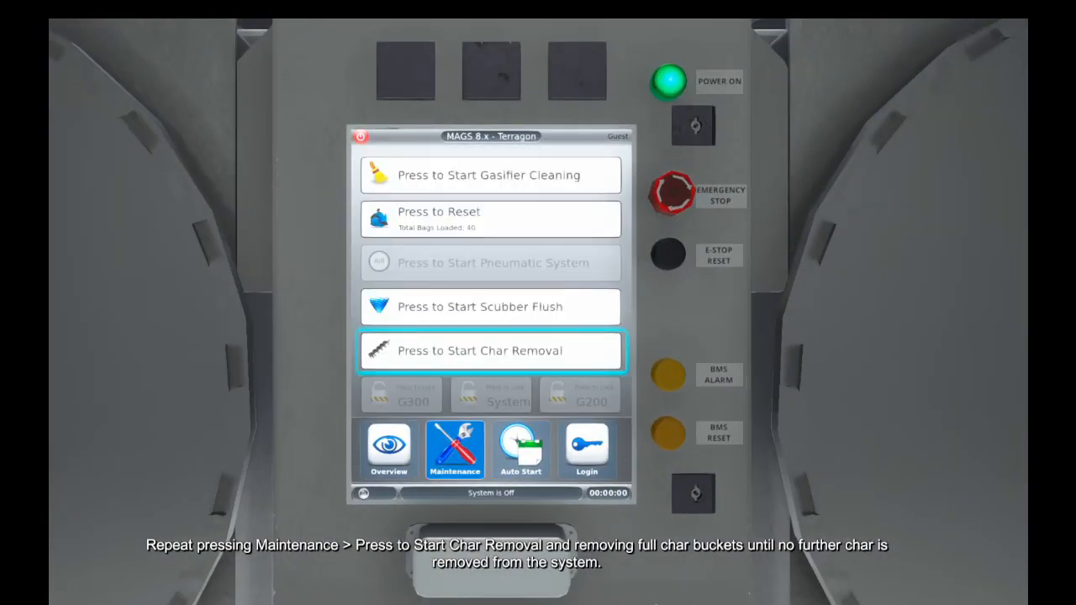
left_click(490, 351)
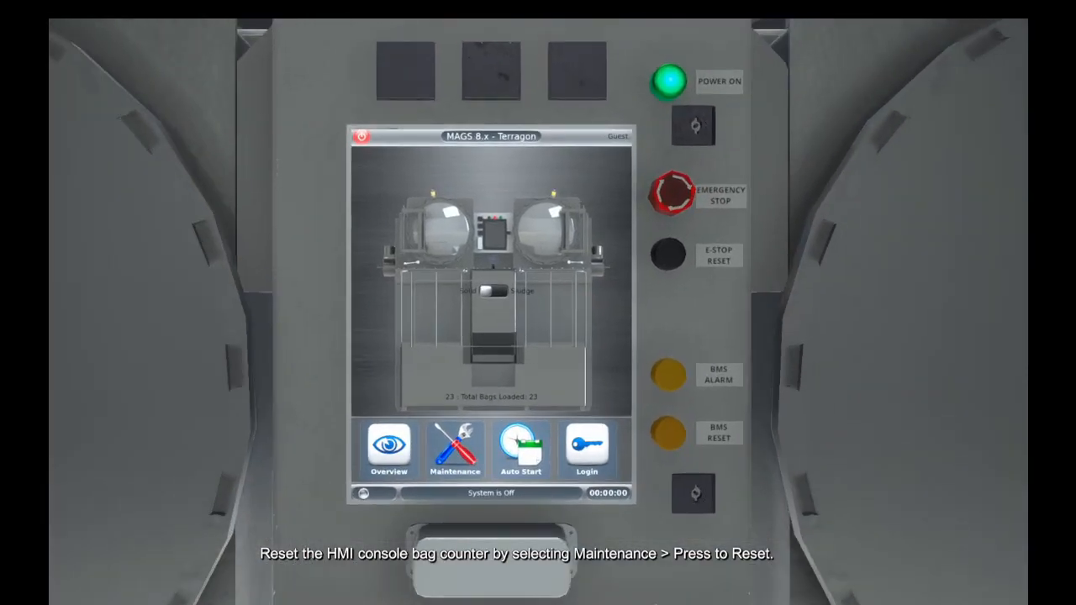
left_click(454, 450)
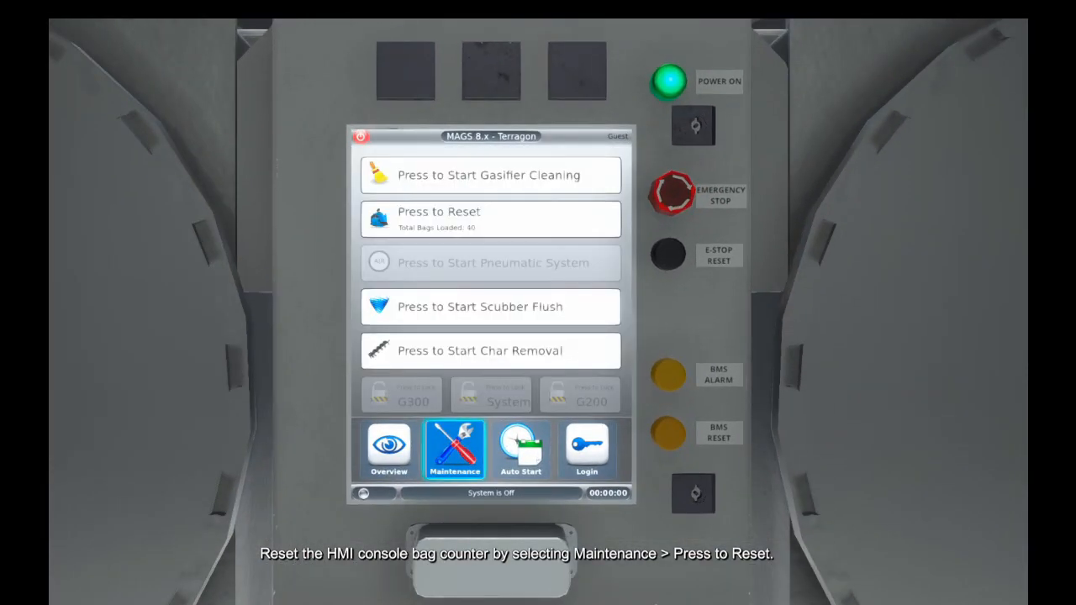